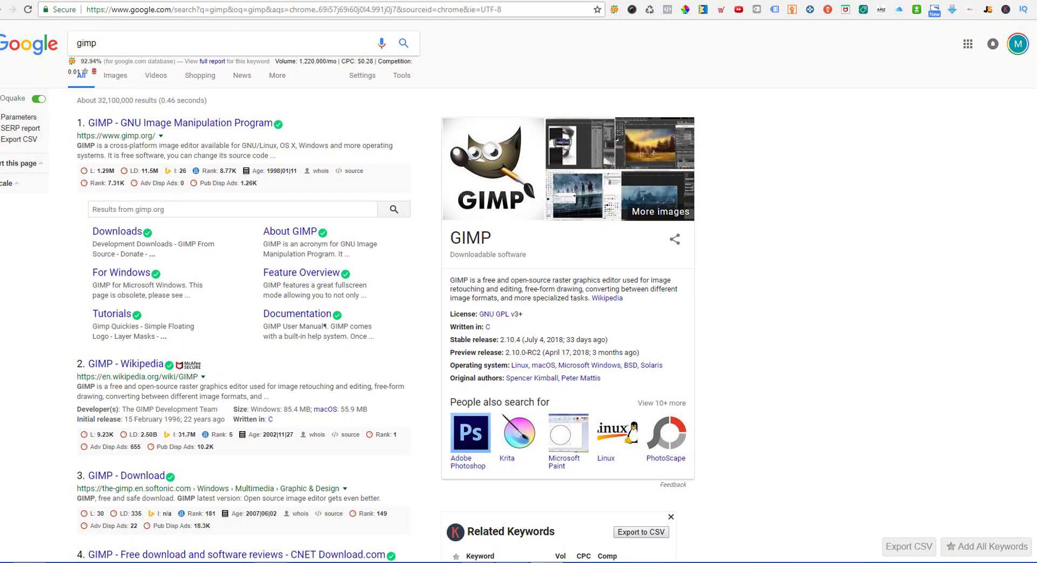
mouse_move(856, 307)
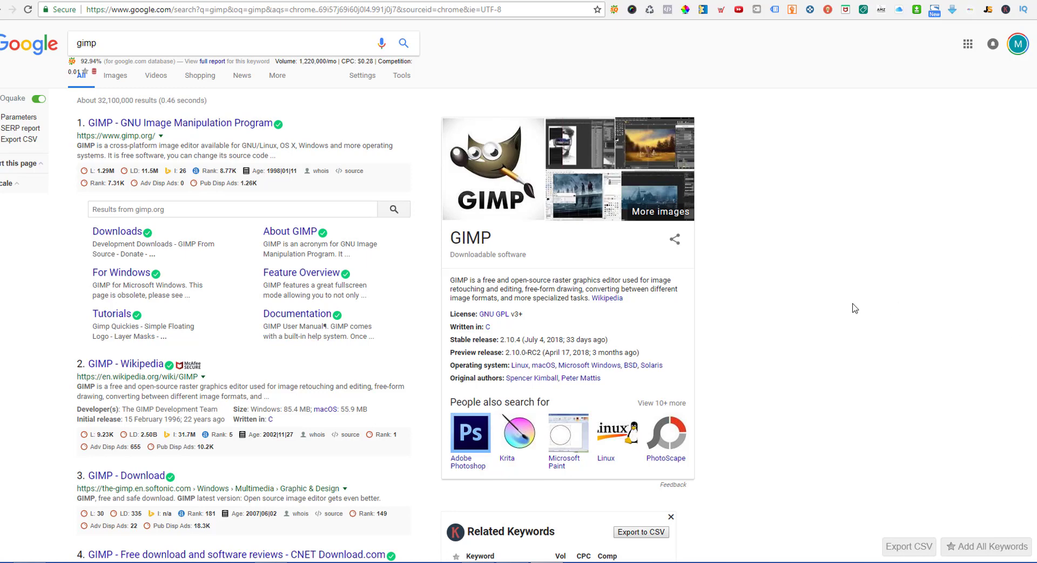
mouse_move(823, 213)
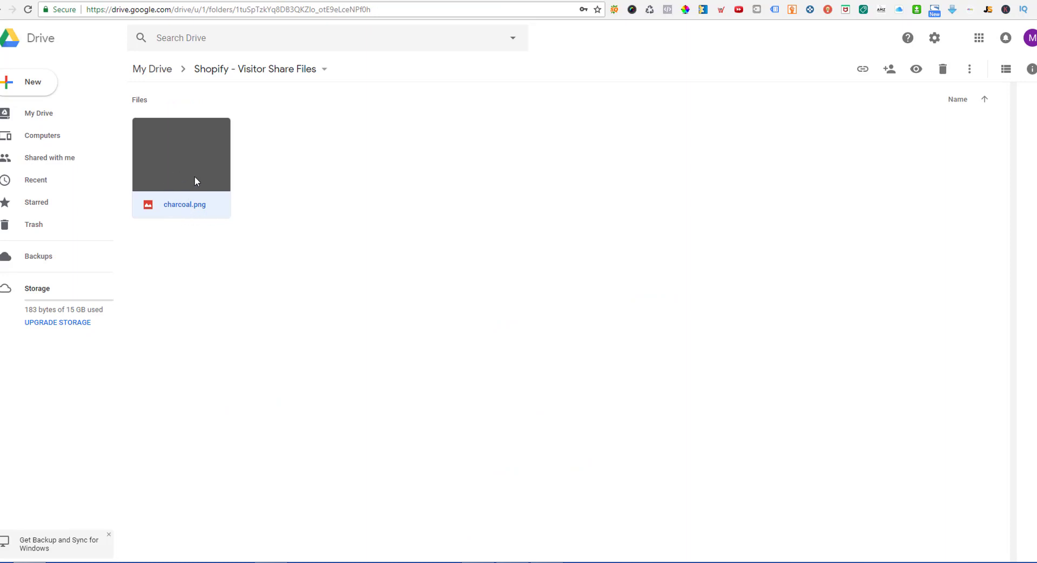
mouse_move(213, 175)
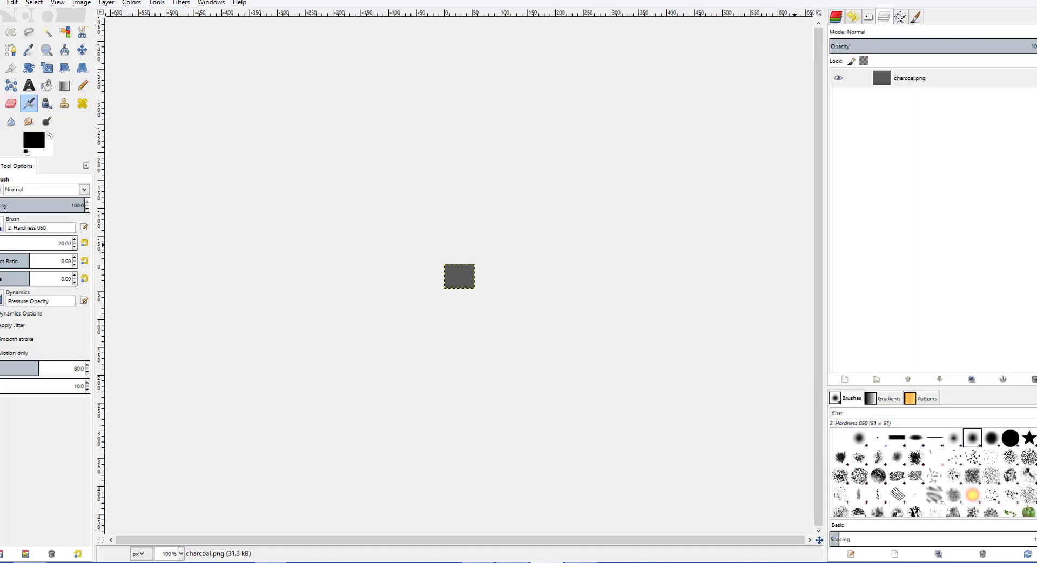
mouse_move(628, 317)
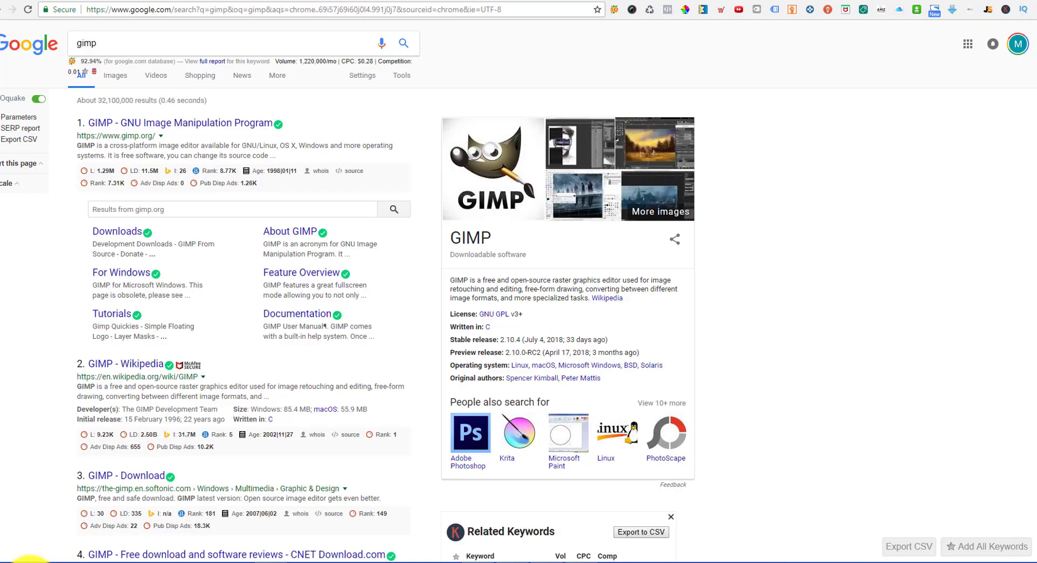
- Scroll to the Unisex Hoodie's Color swatches on the Shopify product page
scroll(down, 3)
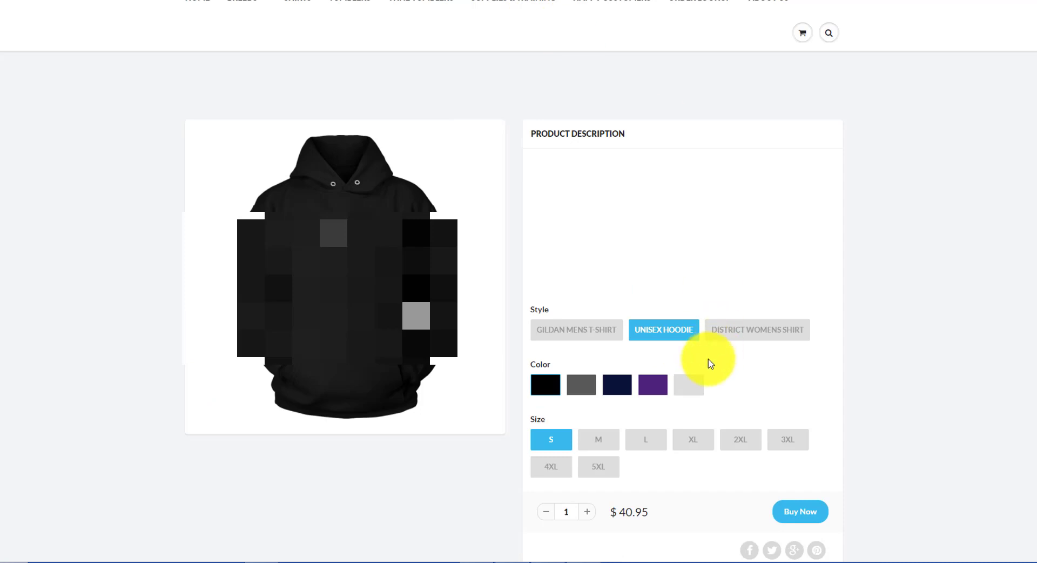
click(688, 384)
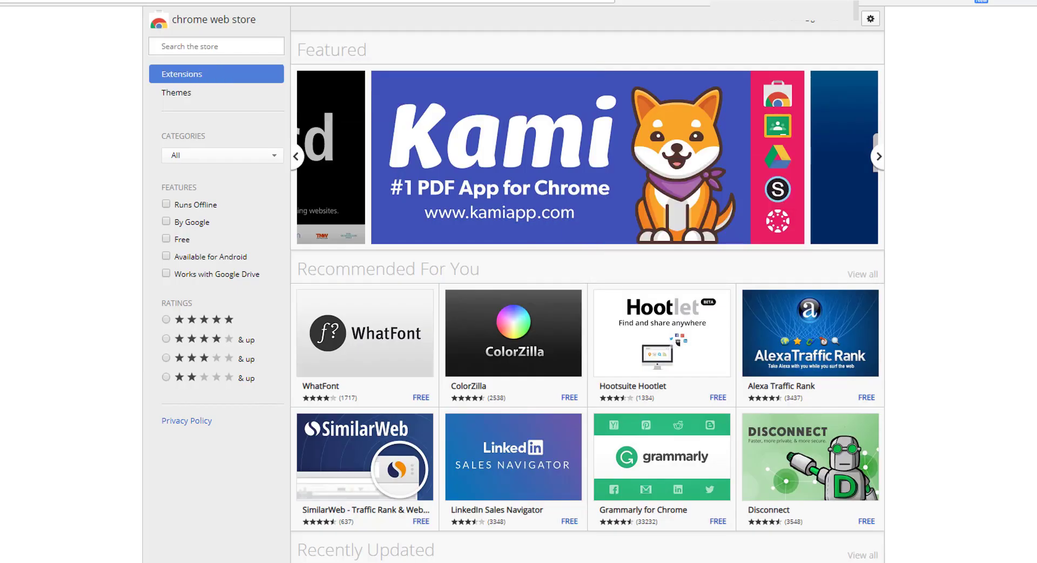
- Search the Chrome Web Store and select the 'colorpick eyedropper' suggestion
click(878, 156)
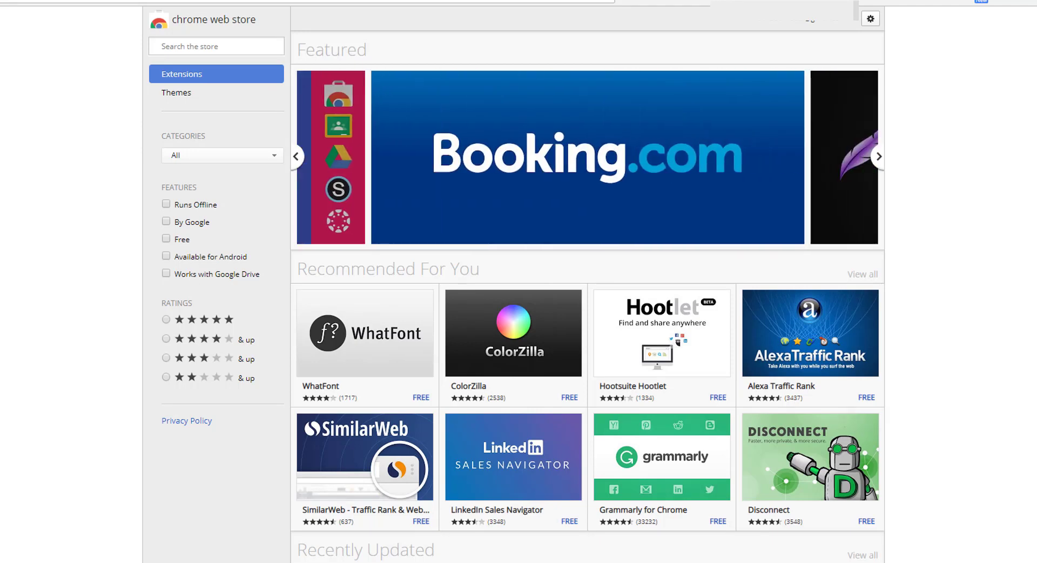
mouse_move(563, 104)
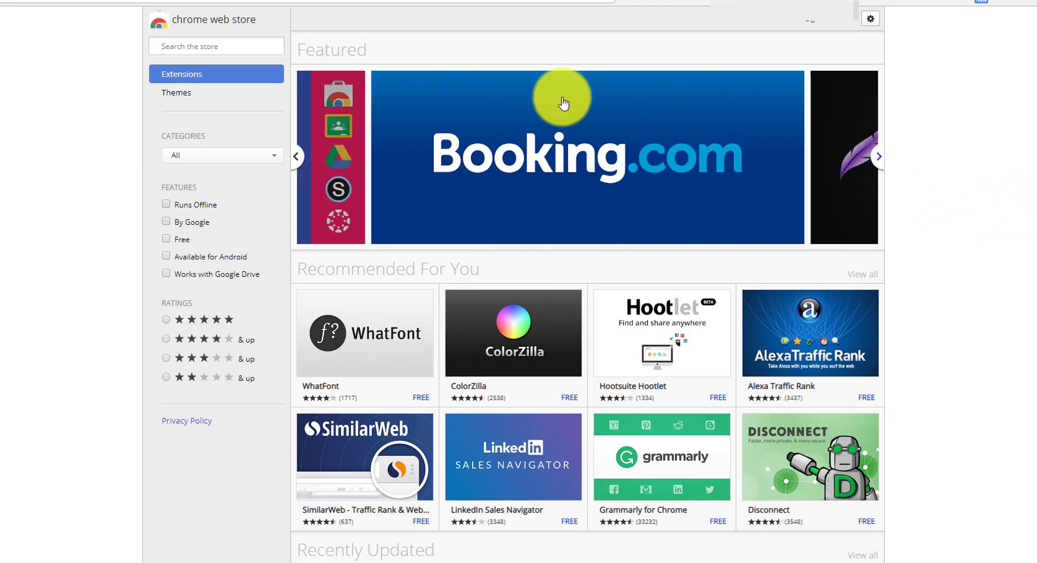
mouse_move(281, 51)
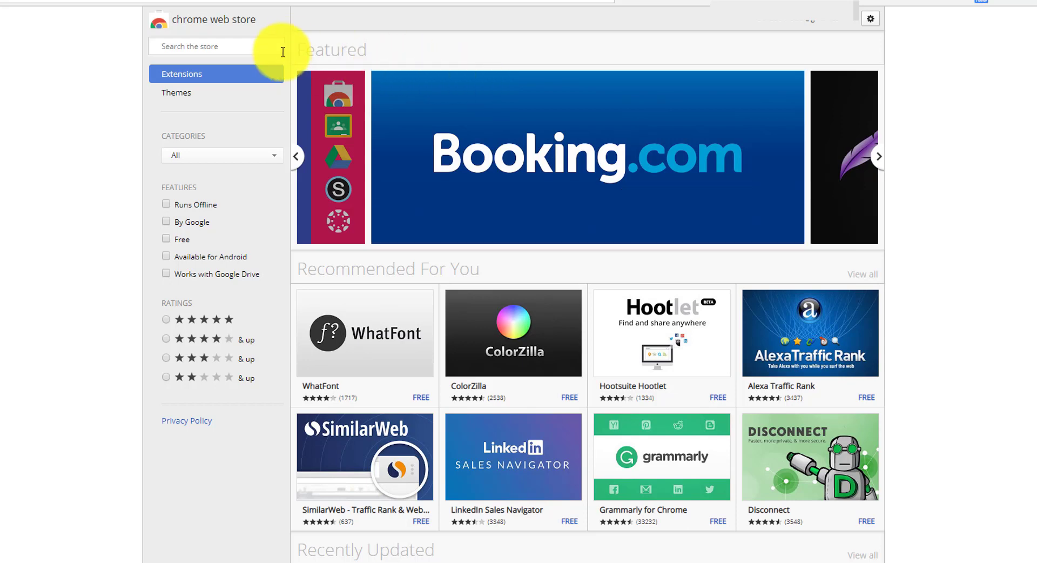
click(216, 45)
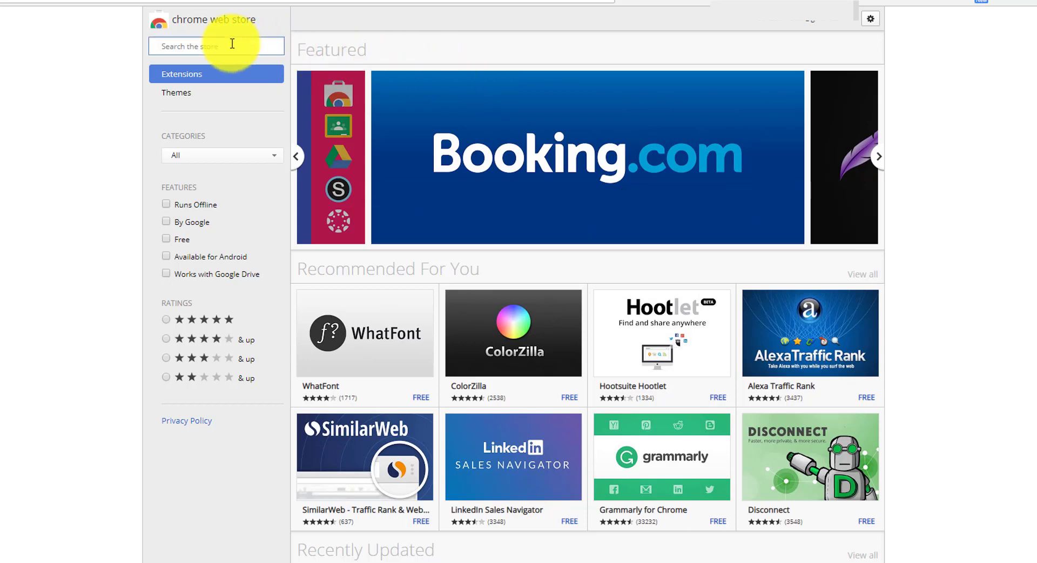
text(ch)
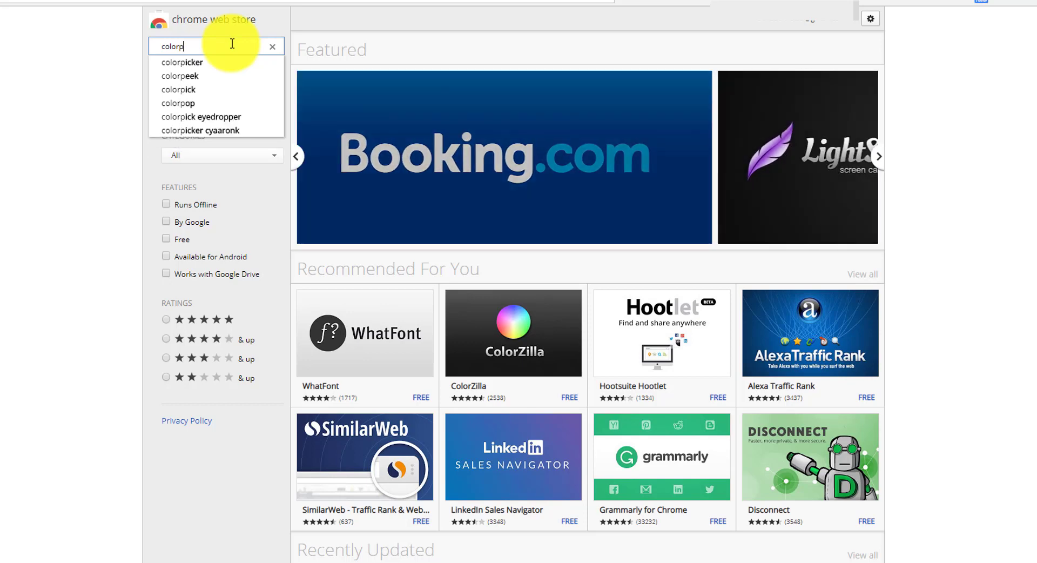
click(201, 117)
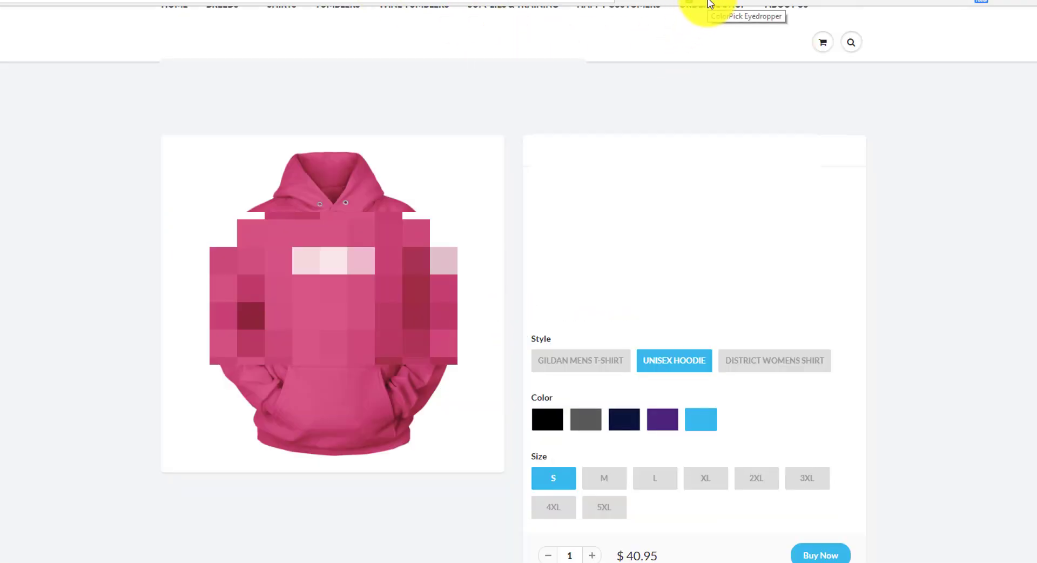
- Activate the ColorPick Eyedropper extension to read the pink hoodie's hex value
click(735, 4)
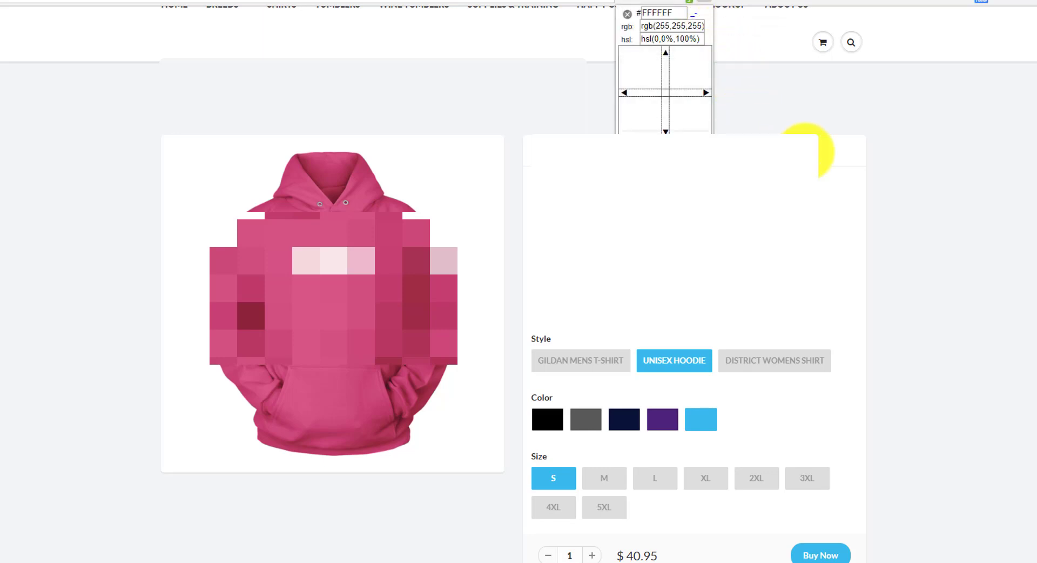
mouse_move(664, 330)
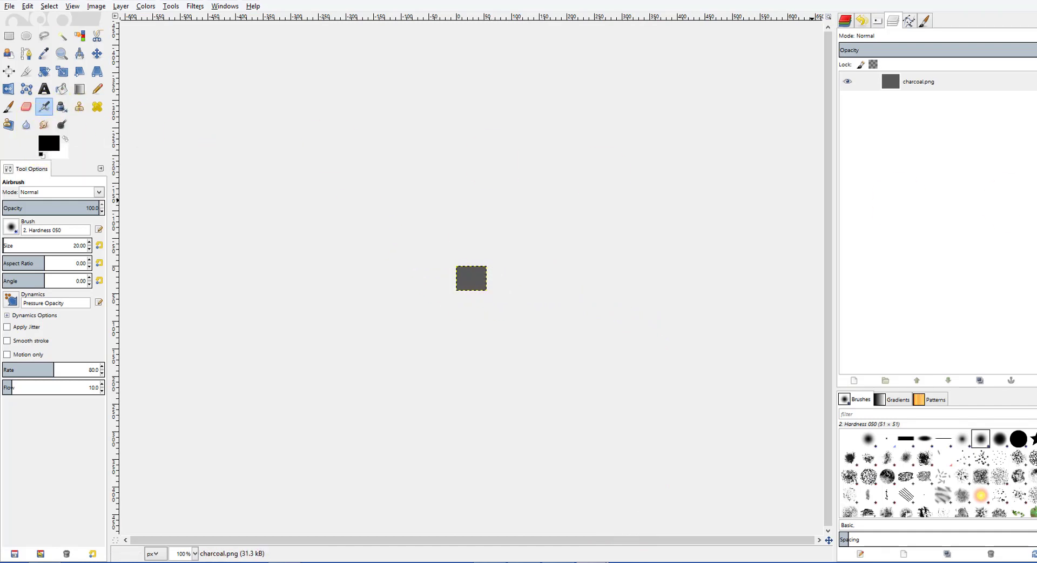
- Set the foreground colour to D75585 and select the Pencil tool with adjusted brush
click(48, 140)
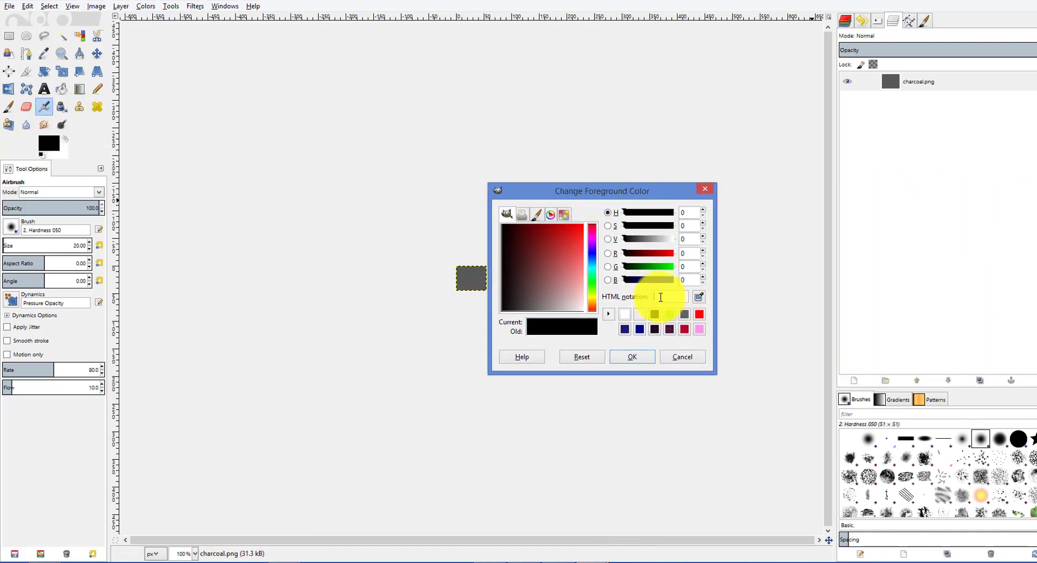
text(D75585)
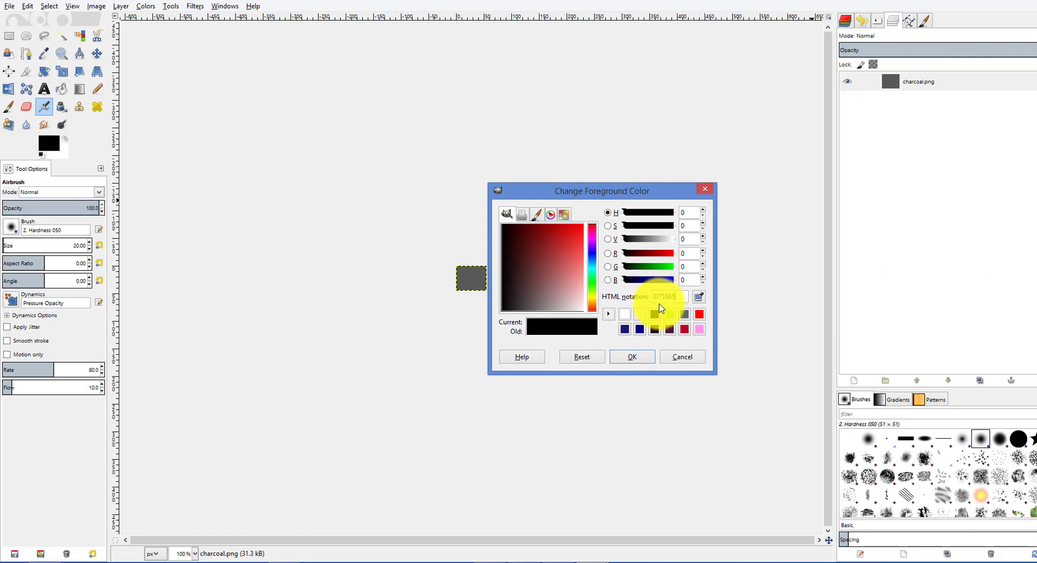
click(630, 357)
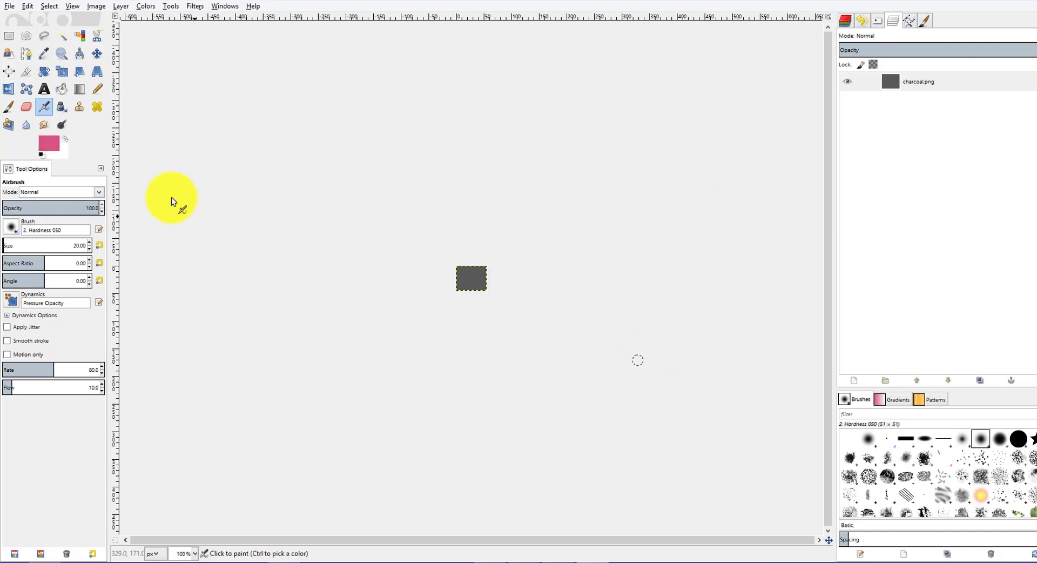
mouse_move(50, 144)
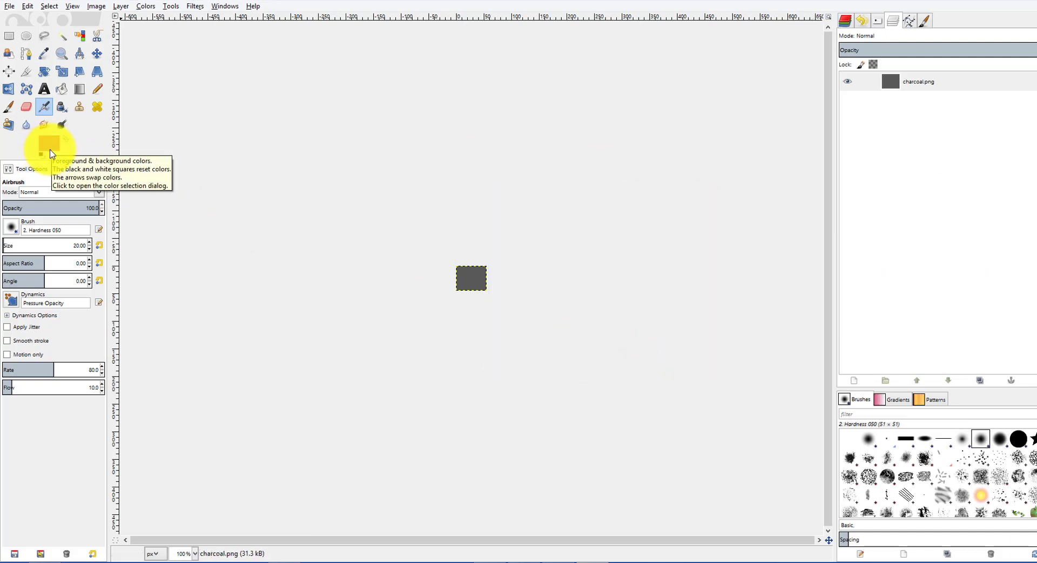
click(96, 90)
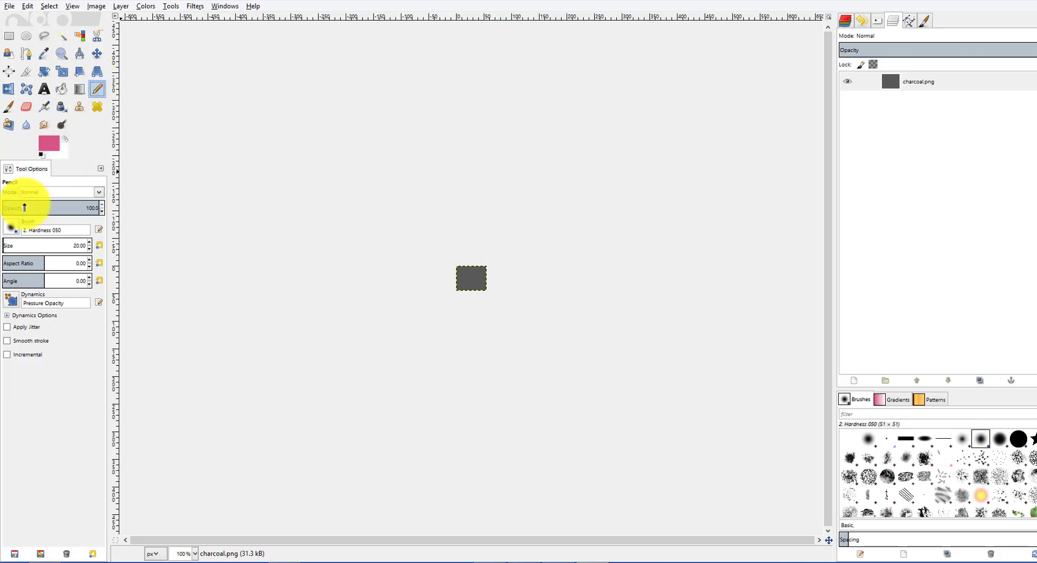
click(1017, 438)
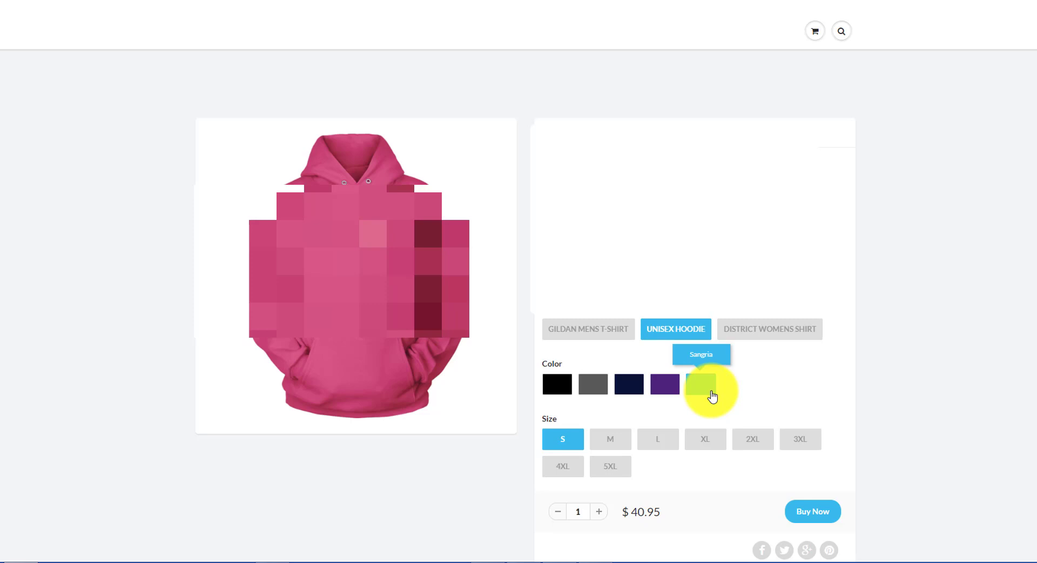
mouse_move(664, 383)
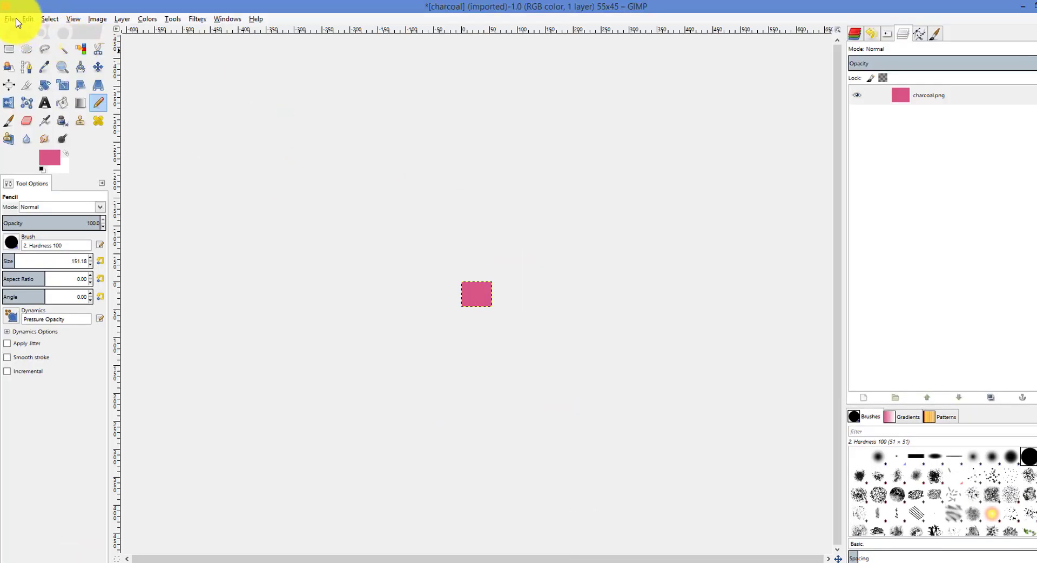
- Export the swatch as sangria.png into the Color Swatches folder with default PNG settings
click(10, 19)
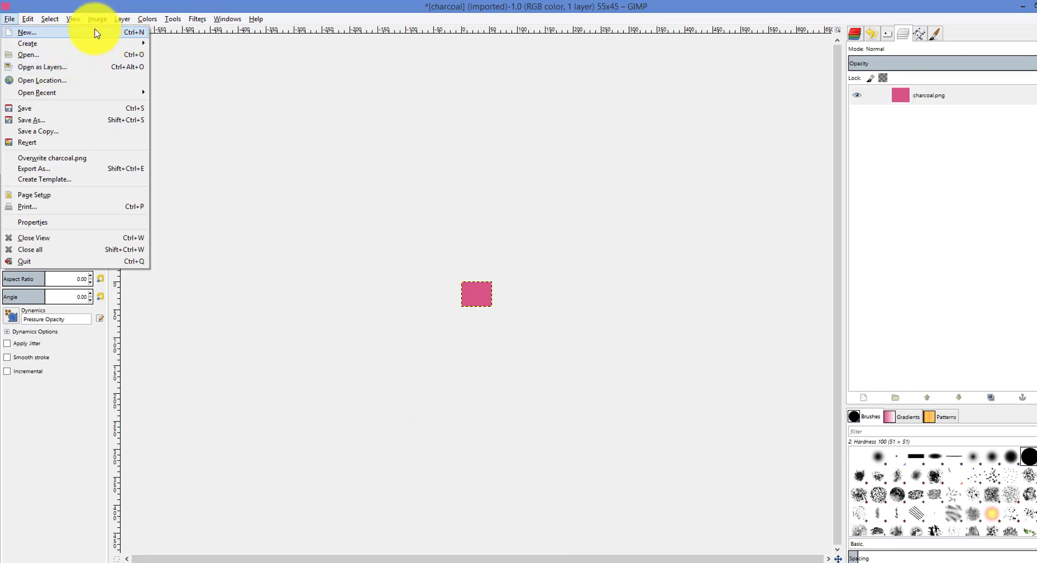
click(34, 169)
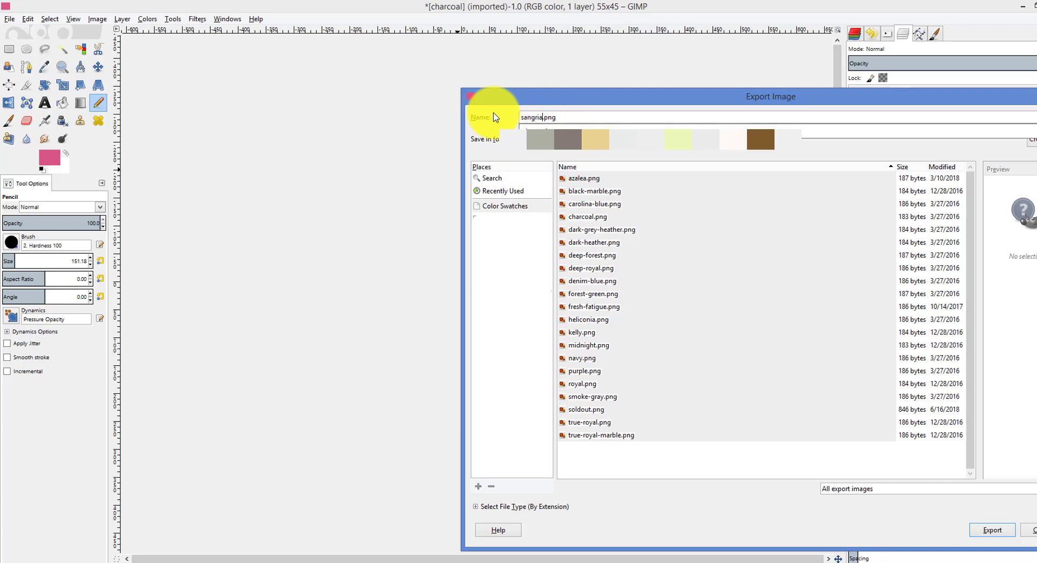
click(991, 529)
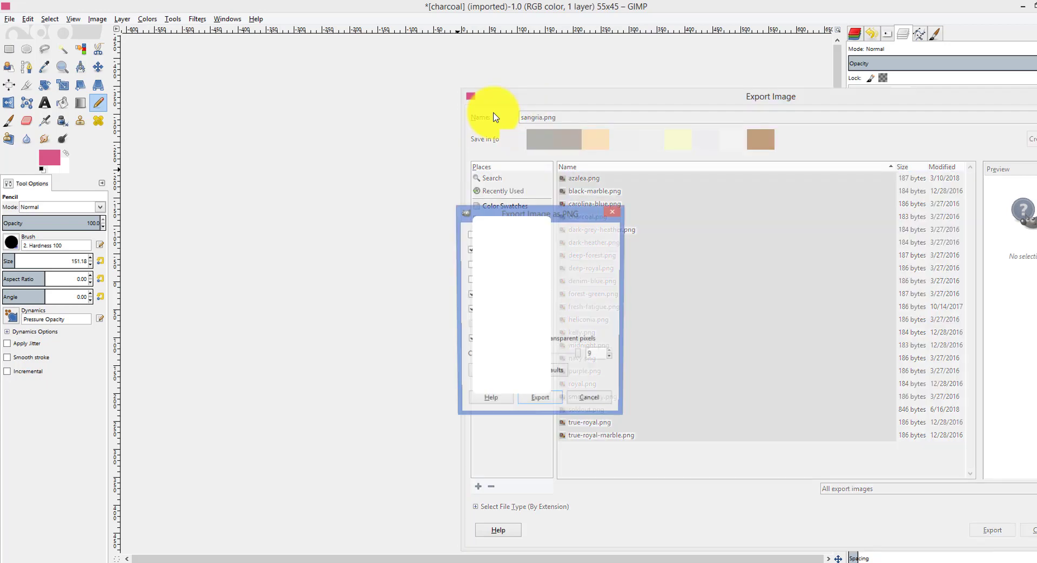
click(539, 397)
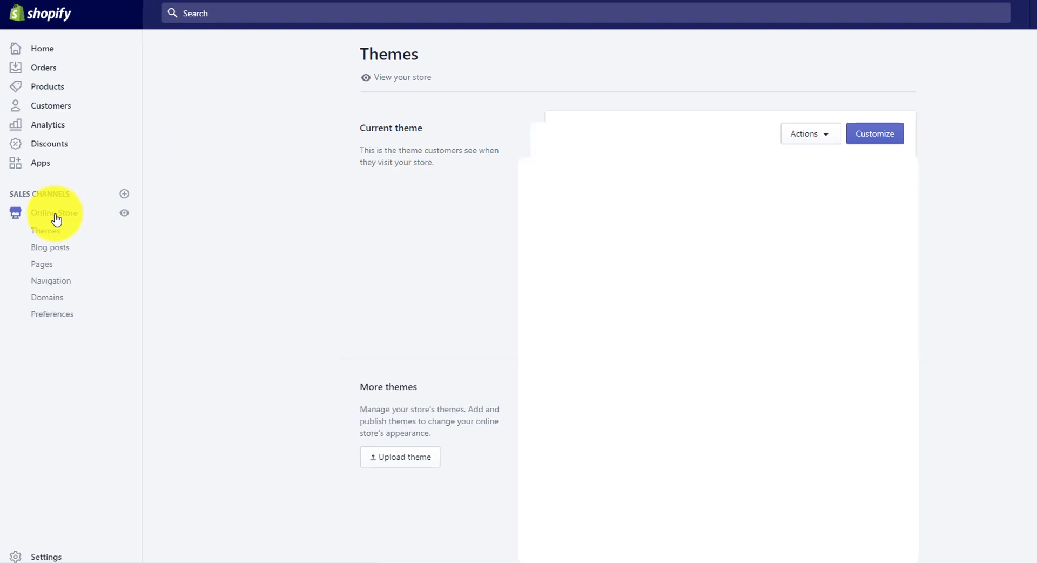
mouse_move(51, 238)
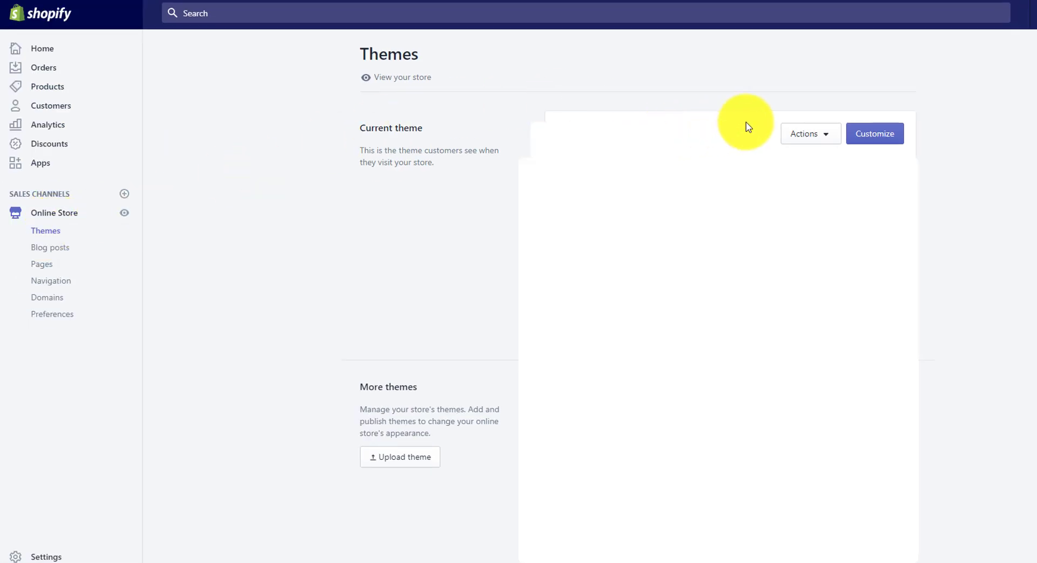
- Show the Actions menu of the current theme on the Themes page
click(806, 133)
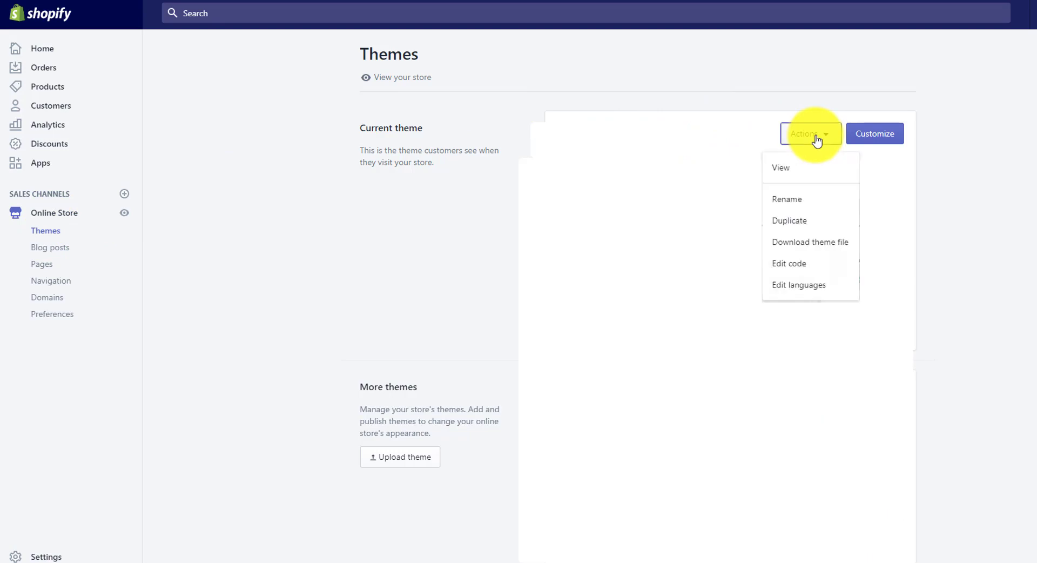
mouse_move(833, 249)
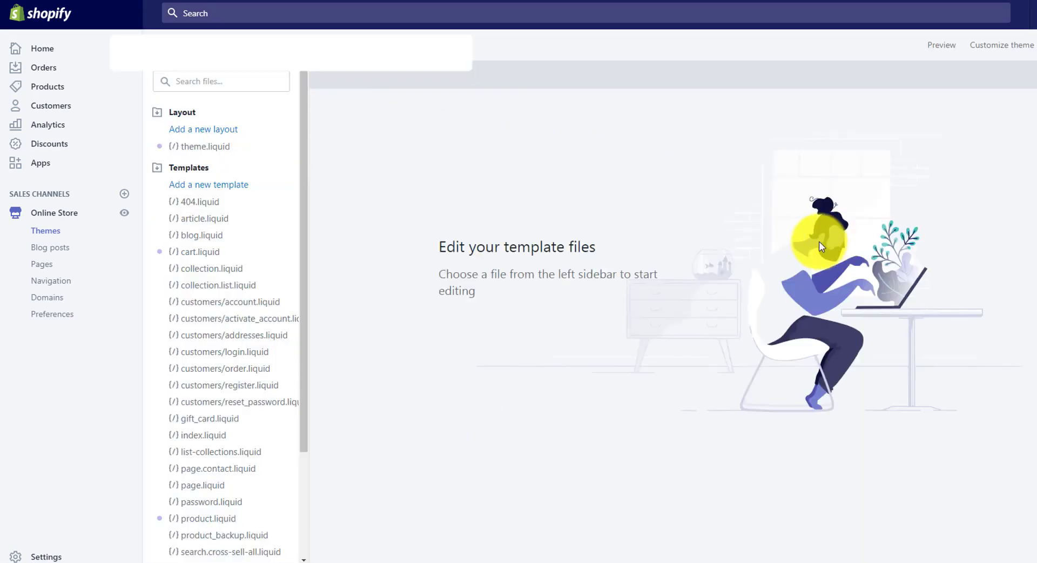
- Expand the theme's Assets folder and browse its existing swatch images
scroll(down, 3)
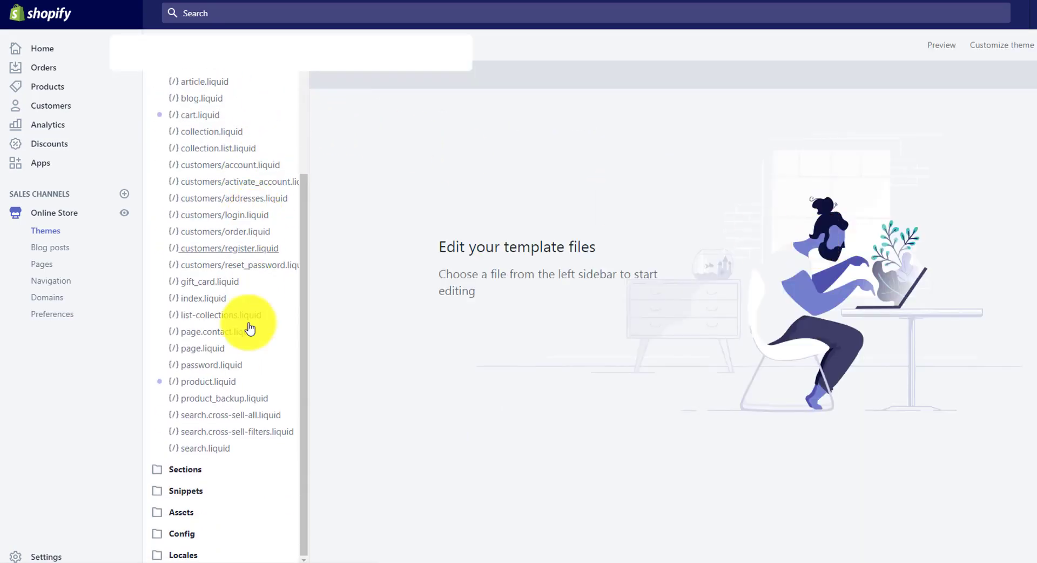
click(180, 511)
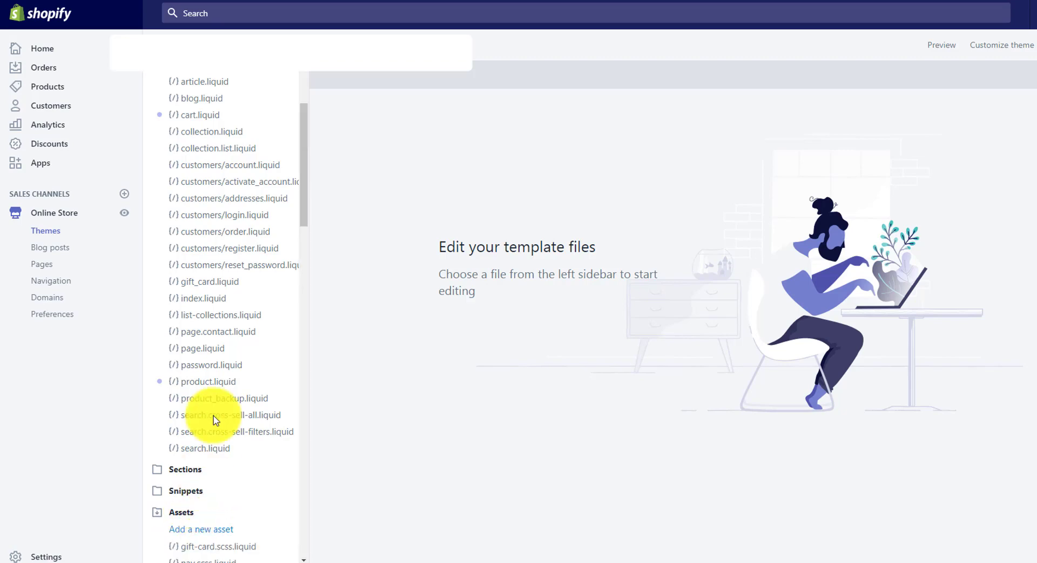
scroll(down, 3)
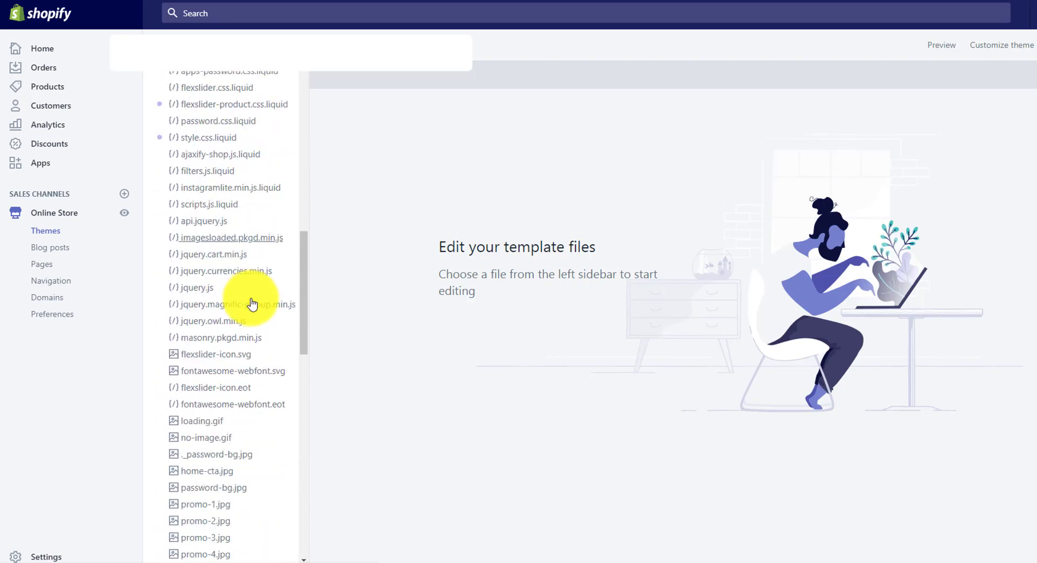
scroll(down, 3)
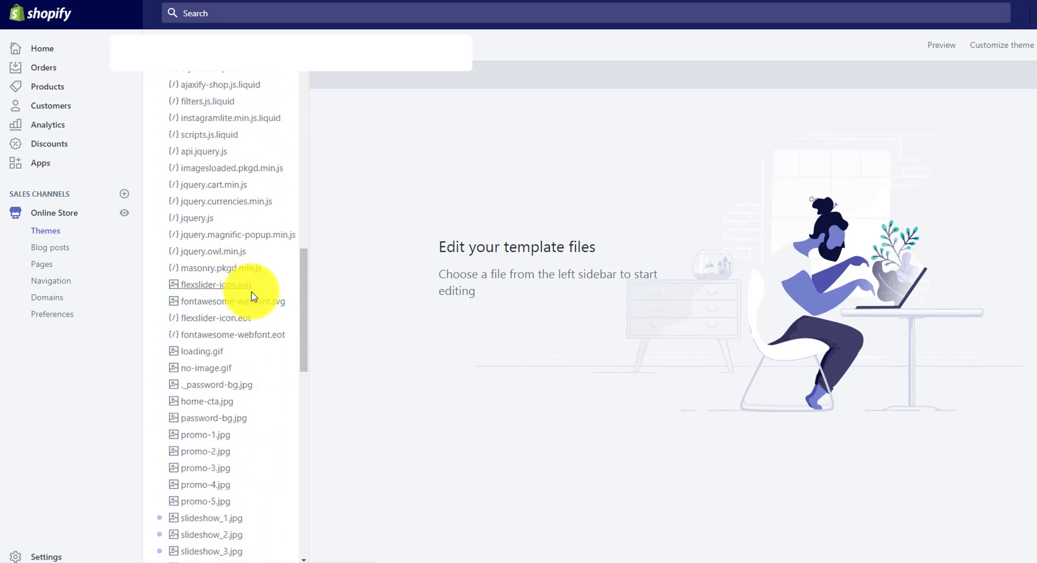
scroll(down, 3)
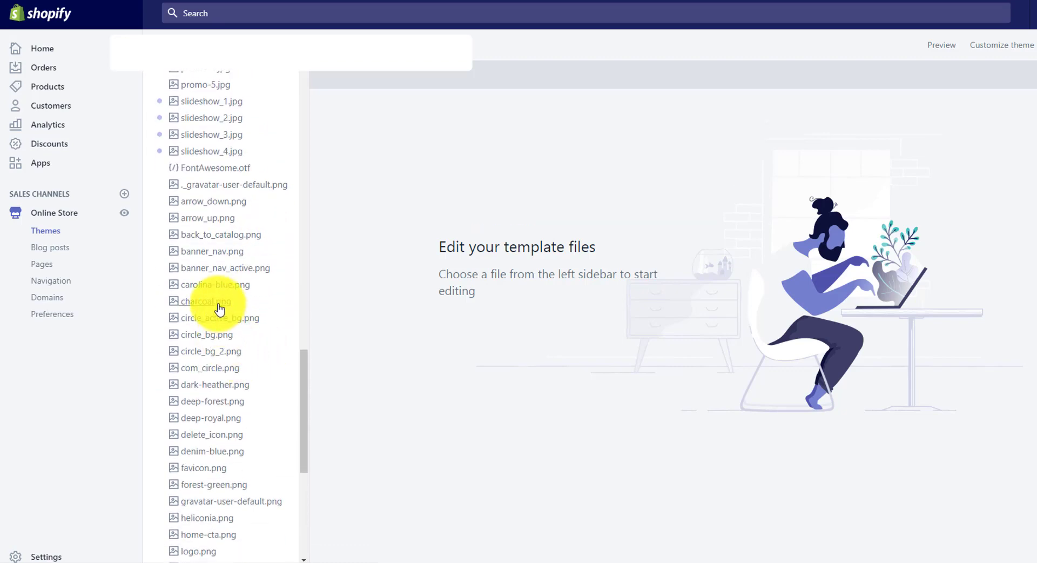
click(207, 302)
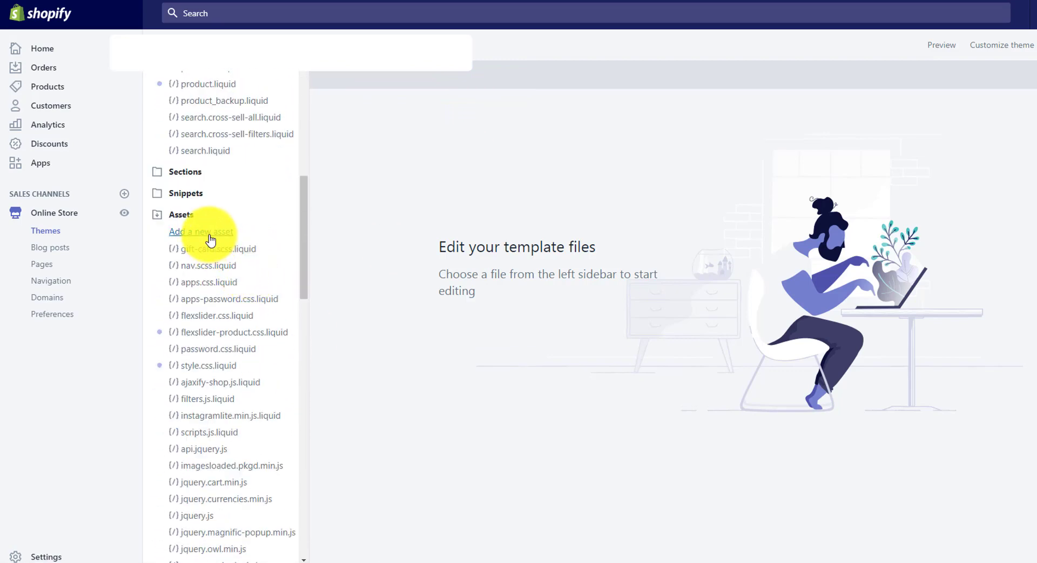
- Upload sangria.png from the computer as a new theme asset
click(200, 231)
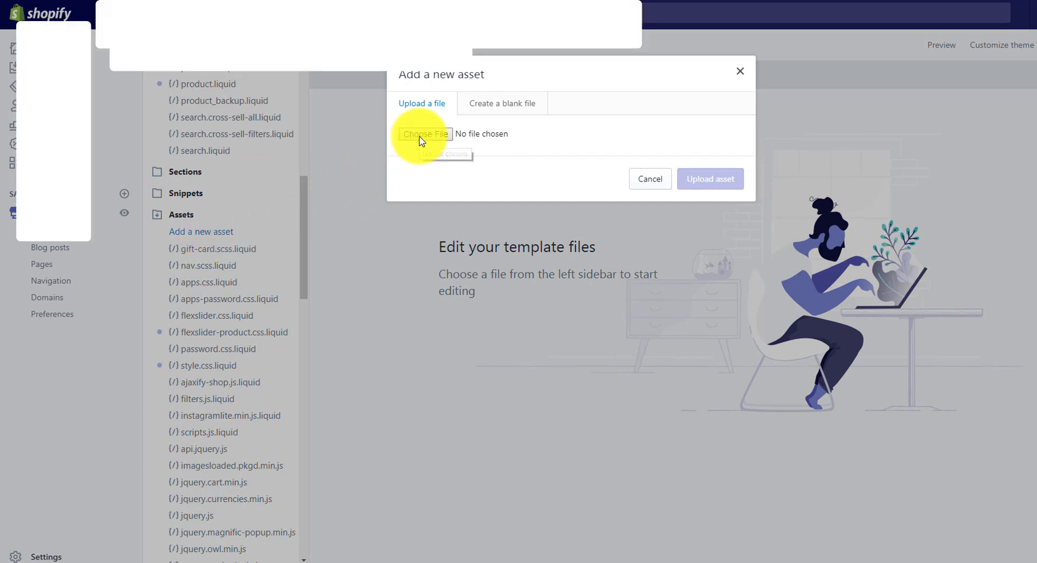
click(426, 134)
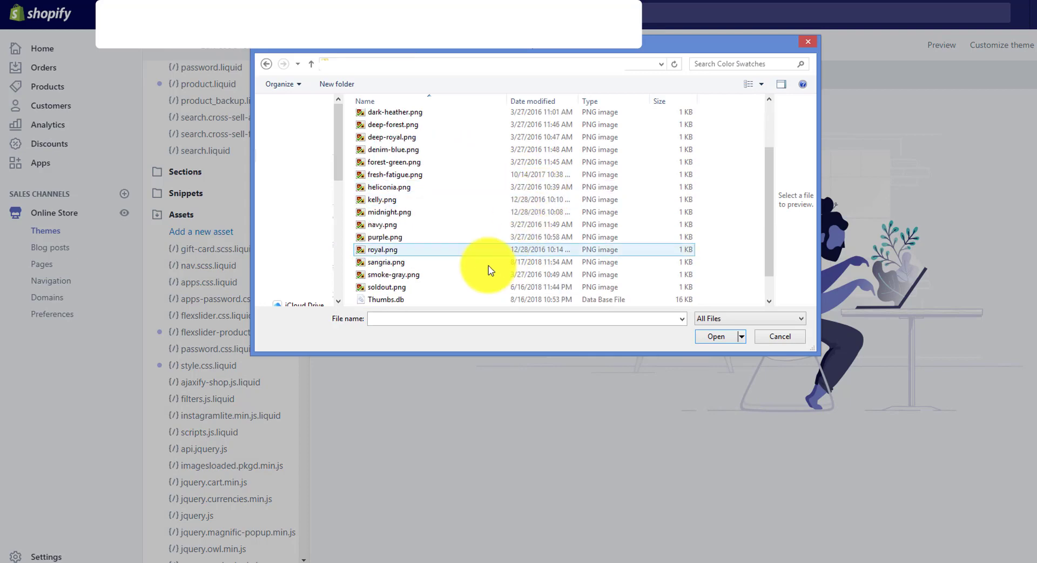
click(385, 261)
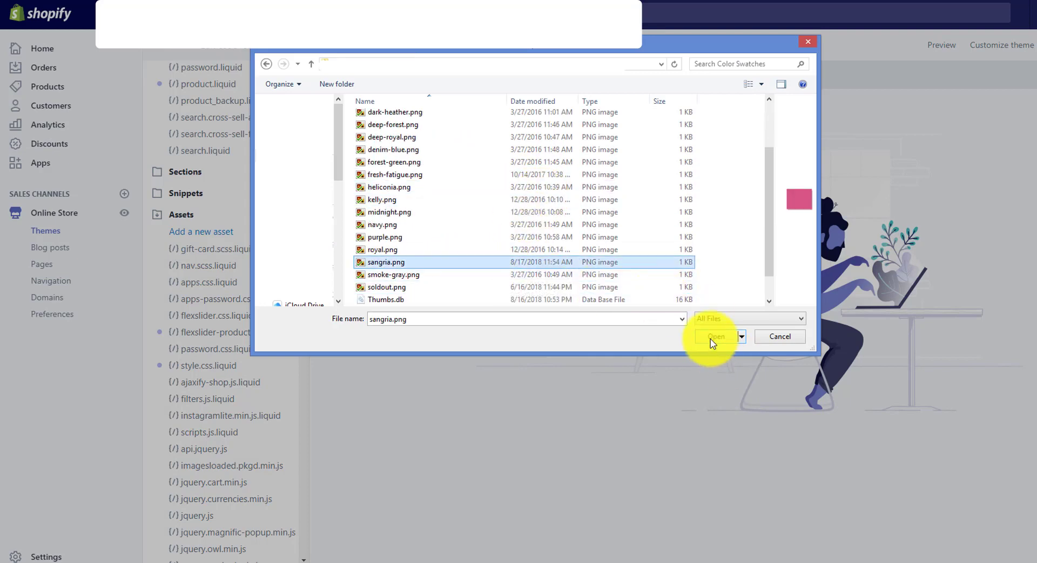
click(715, 338)
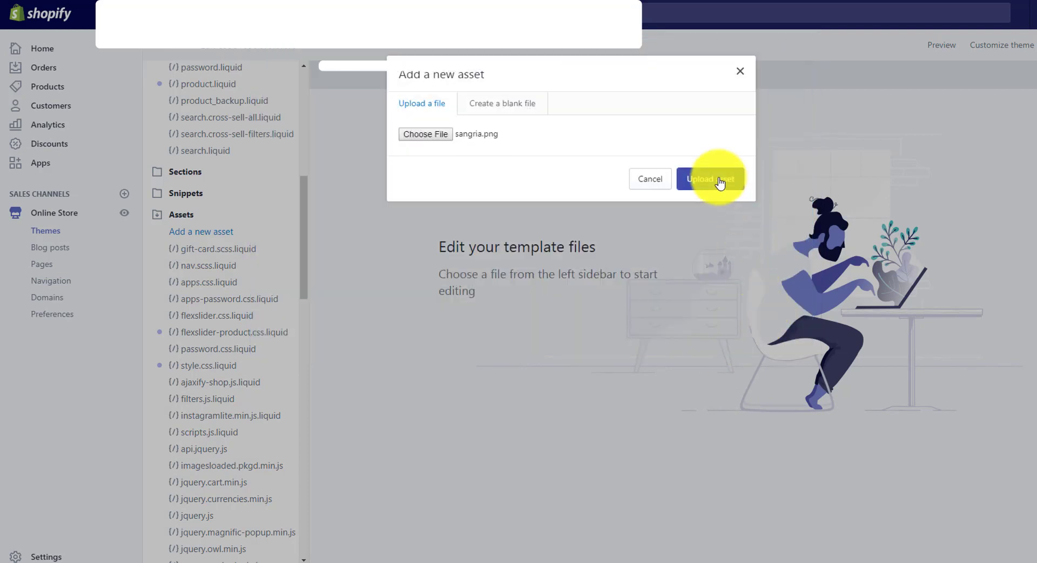
click(710, 179)
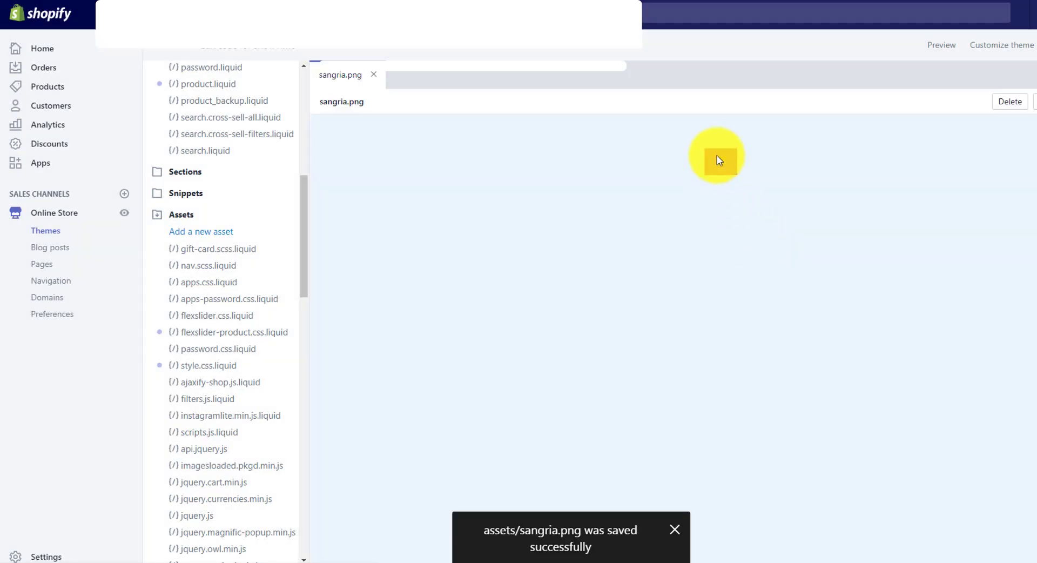
- Confirm sangria.png among the assets and return to the storefront hoodie page
scroll(down, 3)
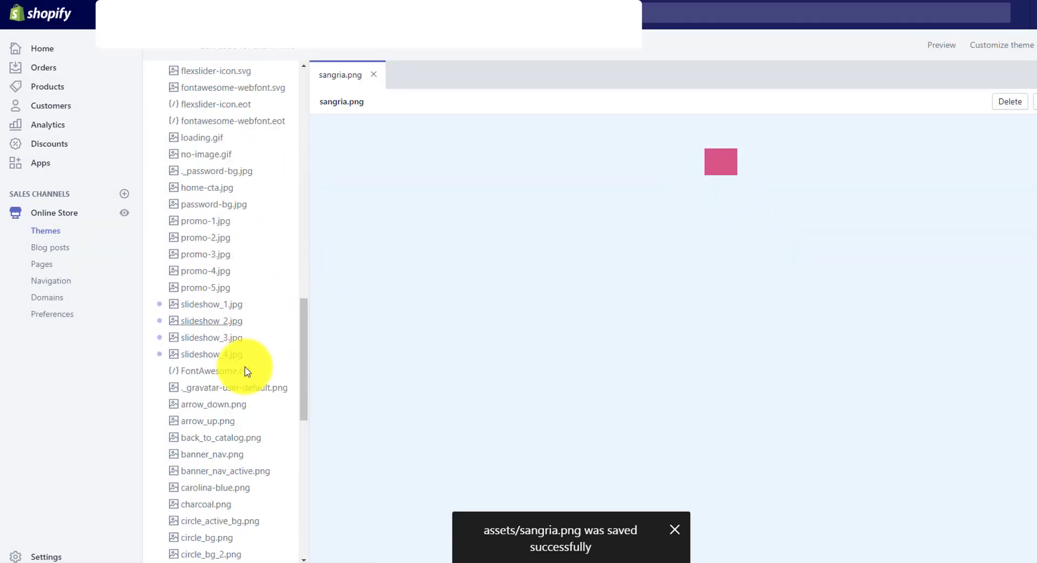
scroll(down, 3)
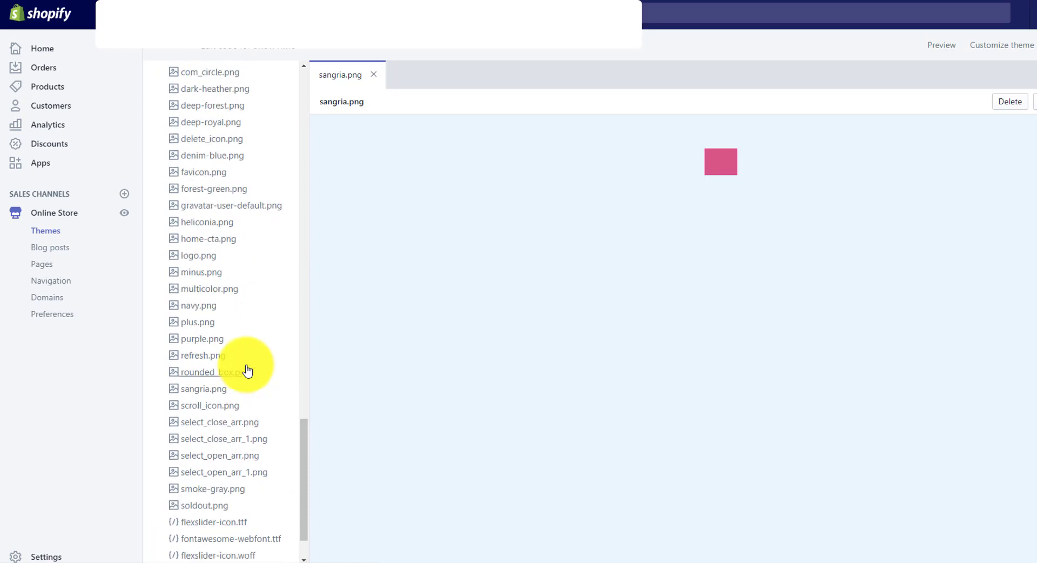
click(373, 74)
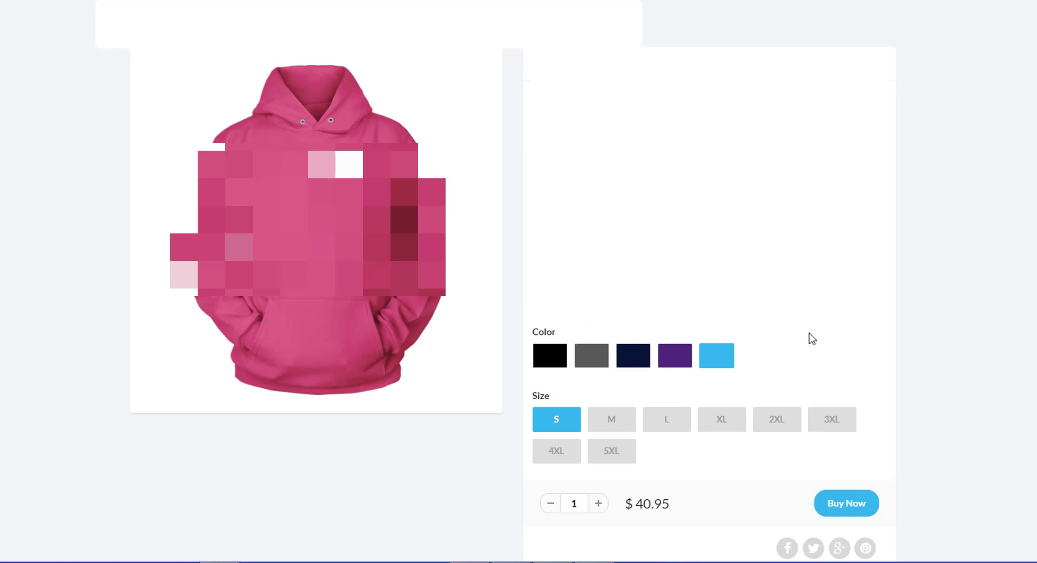
mouse_move(674, 355)
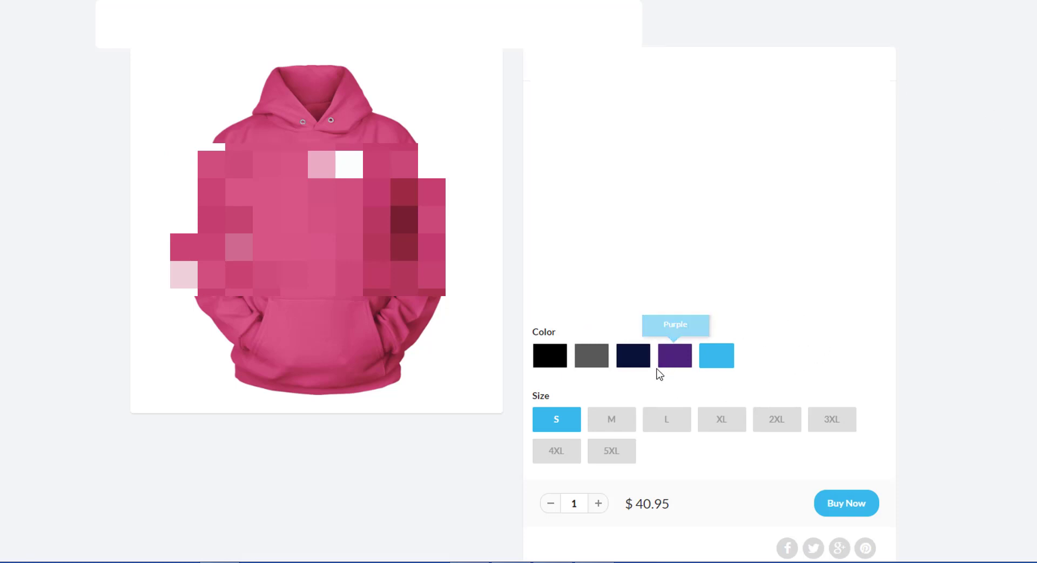
- Select the Purple swatch so the hoodie displays in purple
click(674, 356)
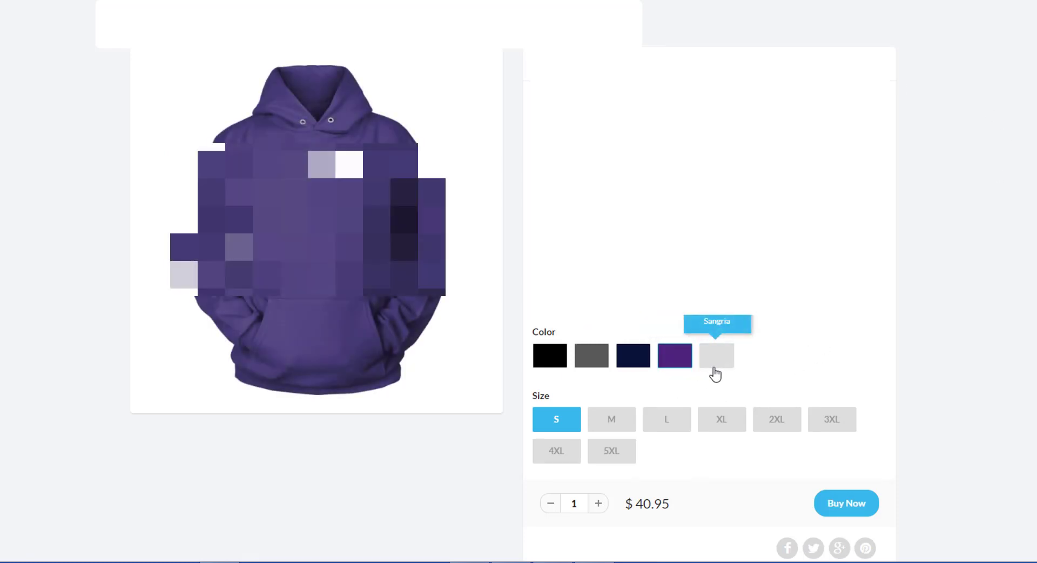